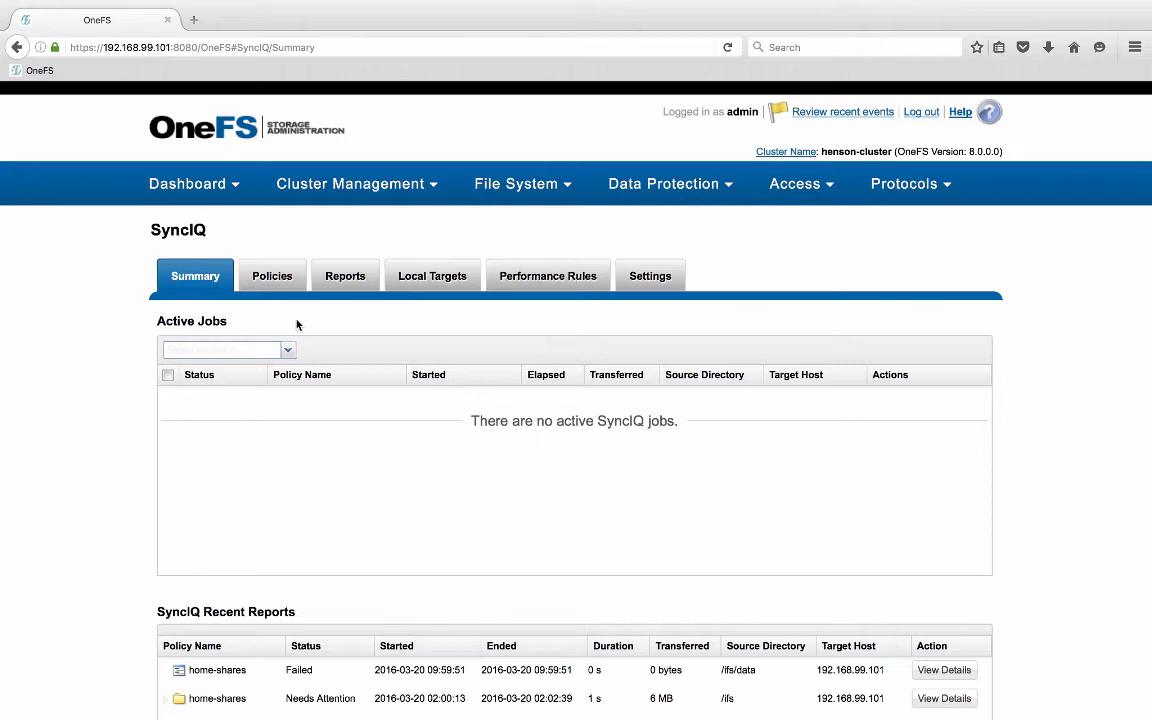
- Show the SyncIQ policies list with the enabled, manually scheduled home-shares policy
{"action": "left_click", "coordinate": [272, 275]}
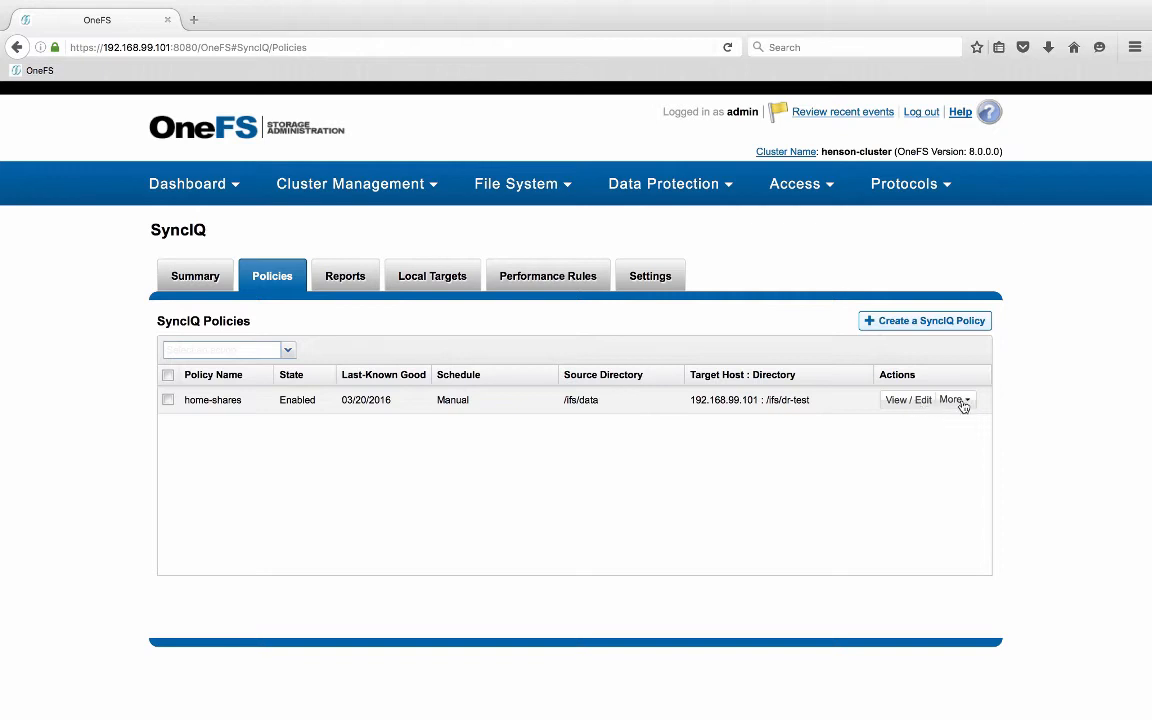
- Open the home-shares policy details and enter edit mode
{"action": "left_click", "coordinate": [906, 400]}
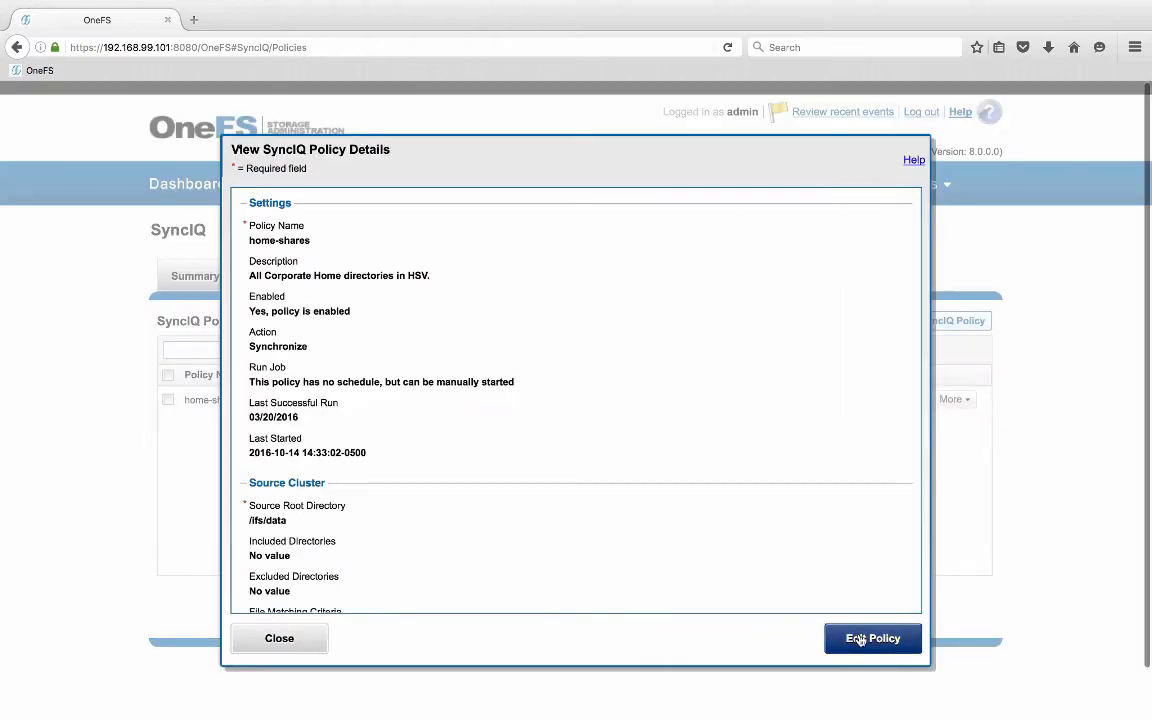
{"action": "left_click", "coordinate": [872, 638]}
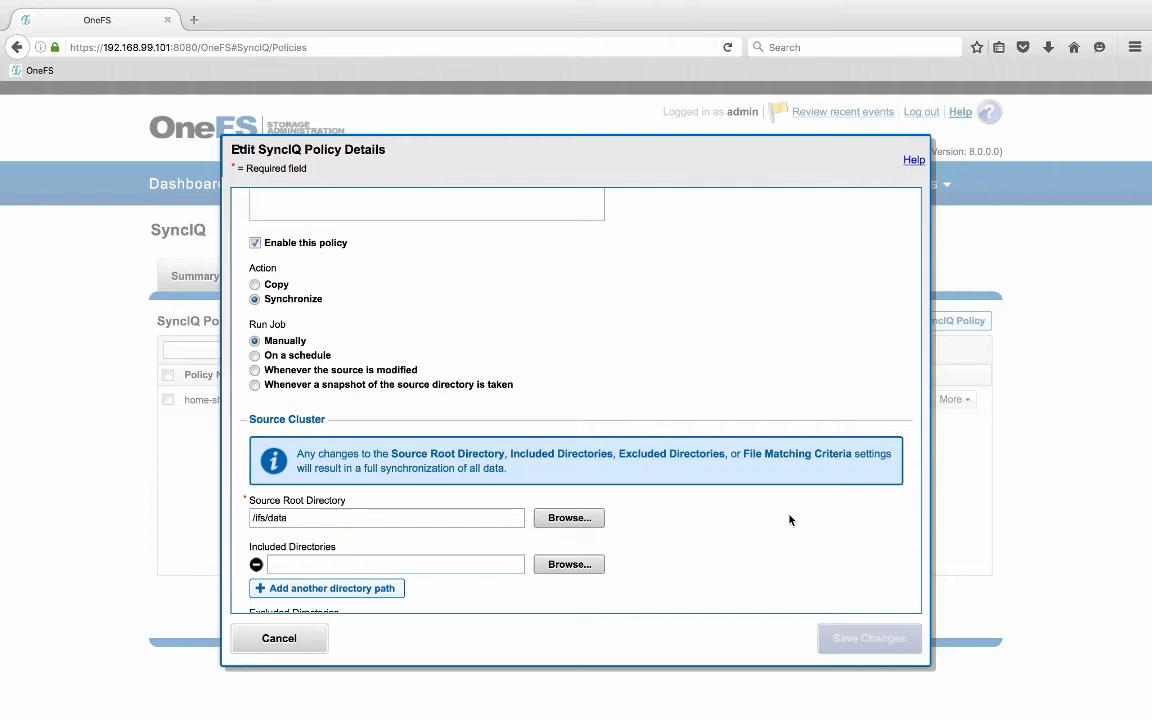
{"action": "mouse_move", "coordinate": [262, 366]}
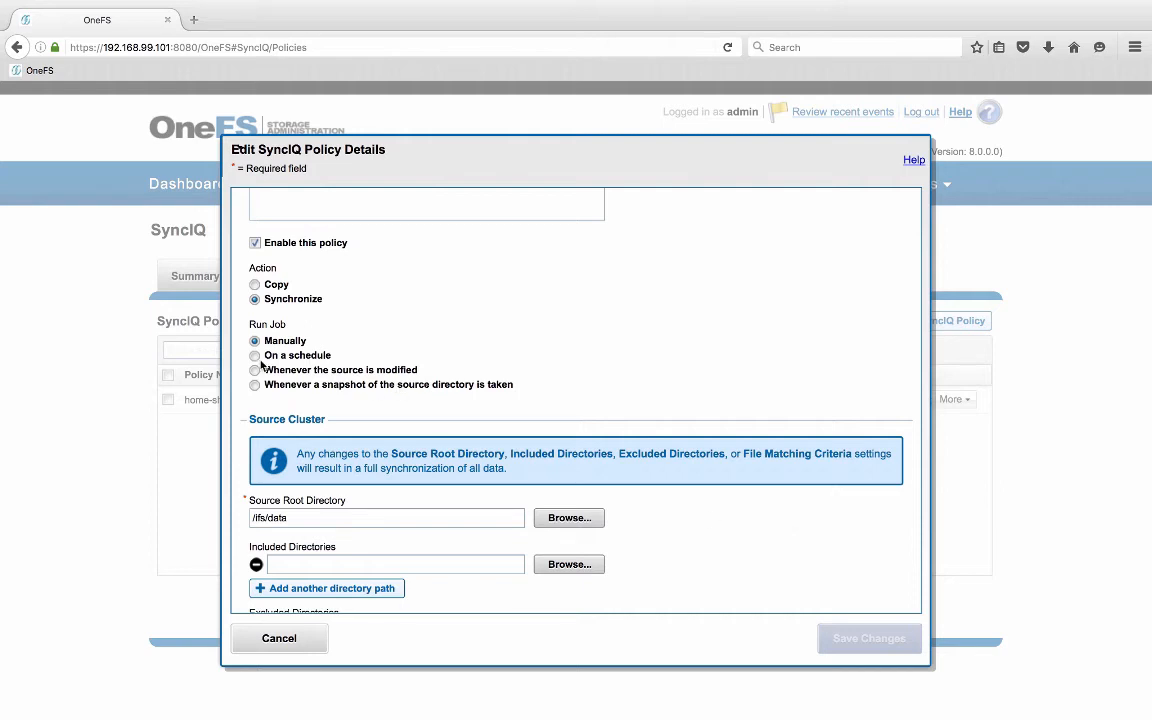
- Review the On a schedule run-job options, then choose Whenever the source is modified
{"action": "left_click", "coordinate": [255, 355]}
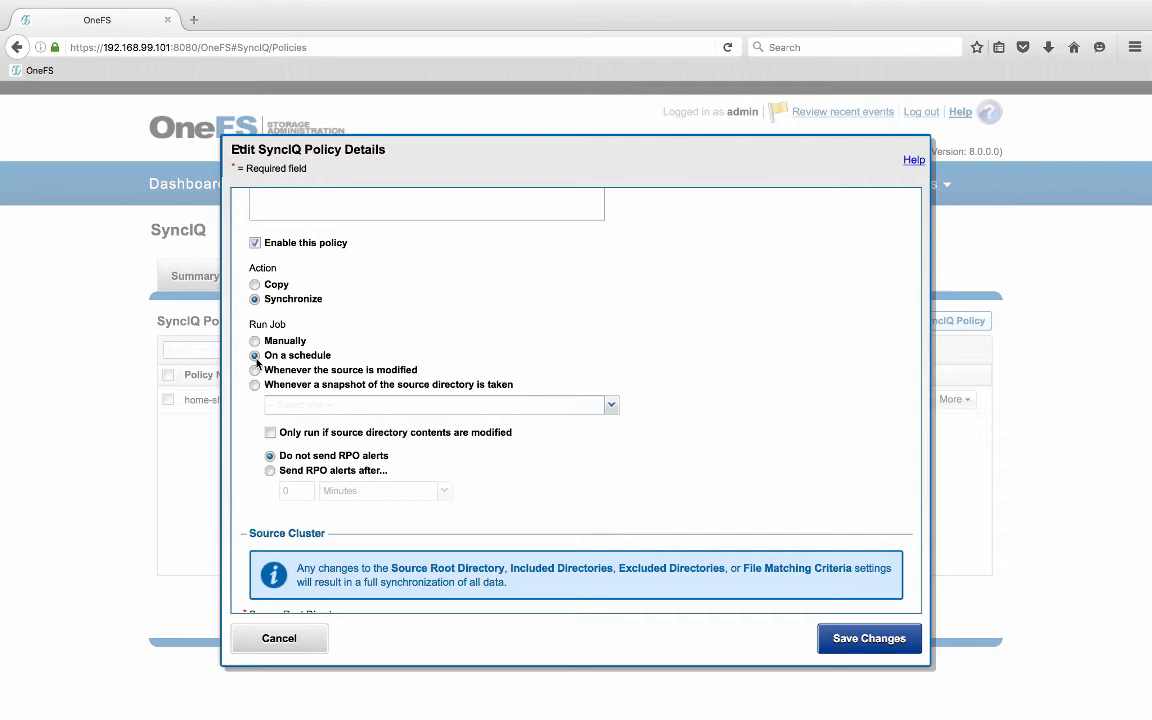
{"action": "mouse_move", "coordinate": [624, 416]}
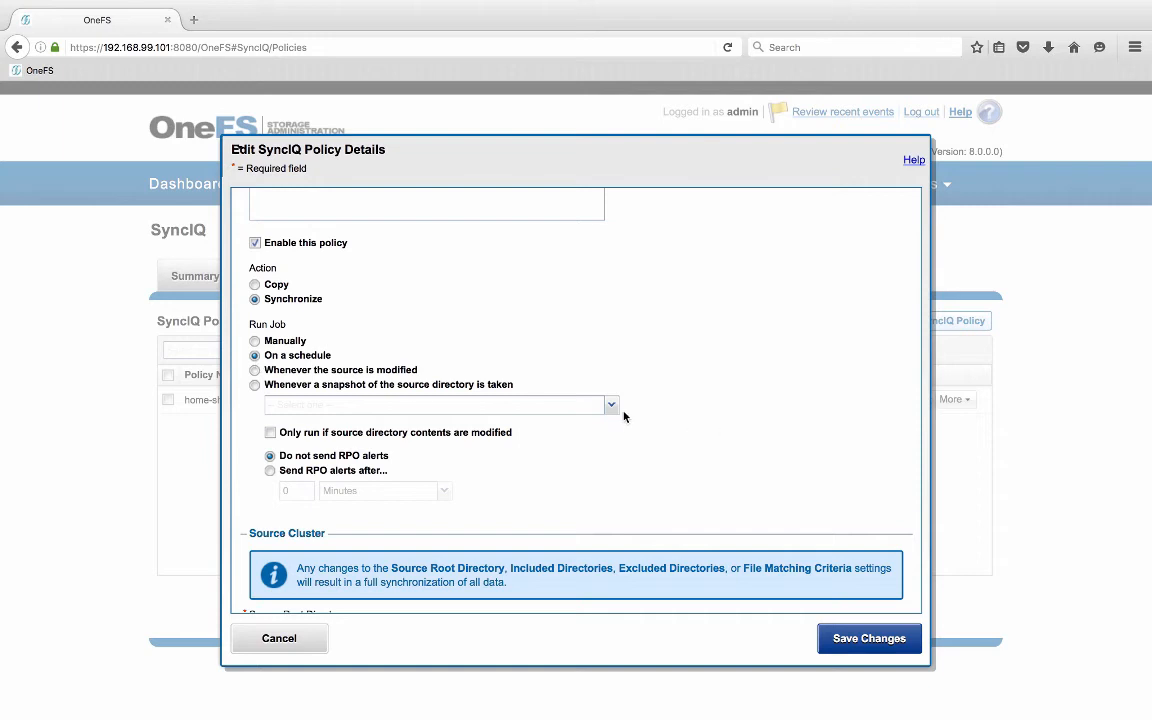
{"action": "left_click", "coordinate": [611, 404]}
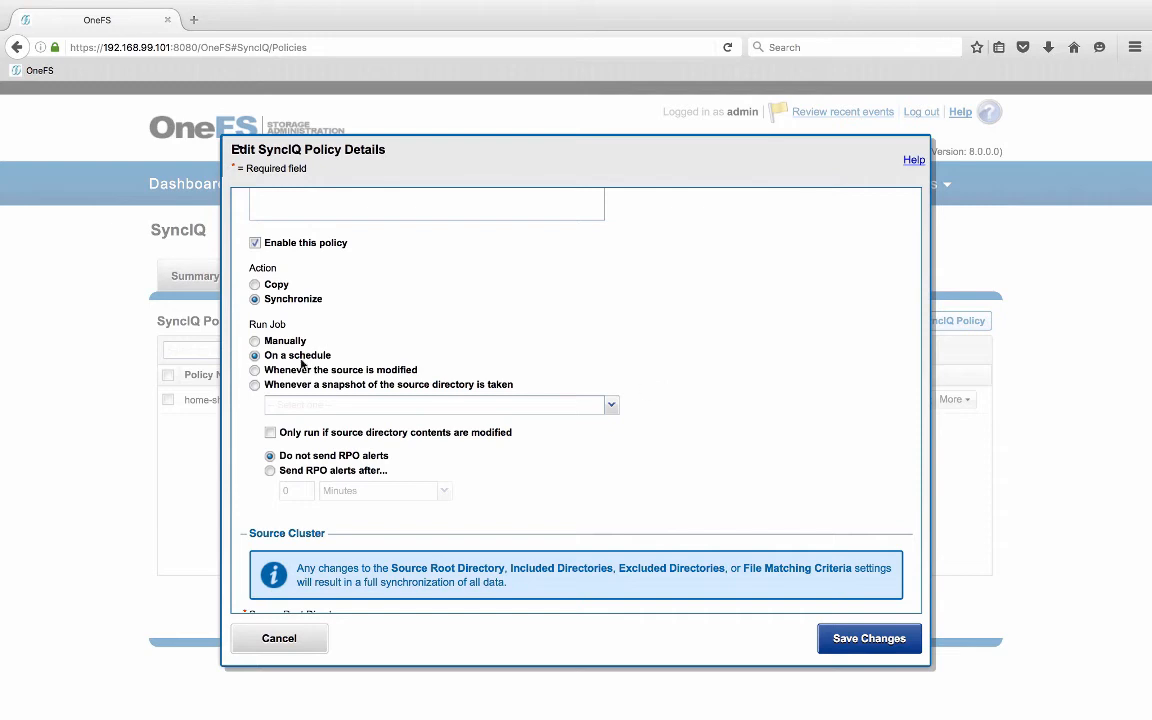
{"action": "left_click", "coordinate": [255, 370]}
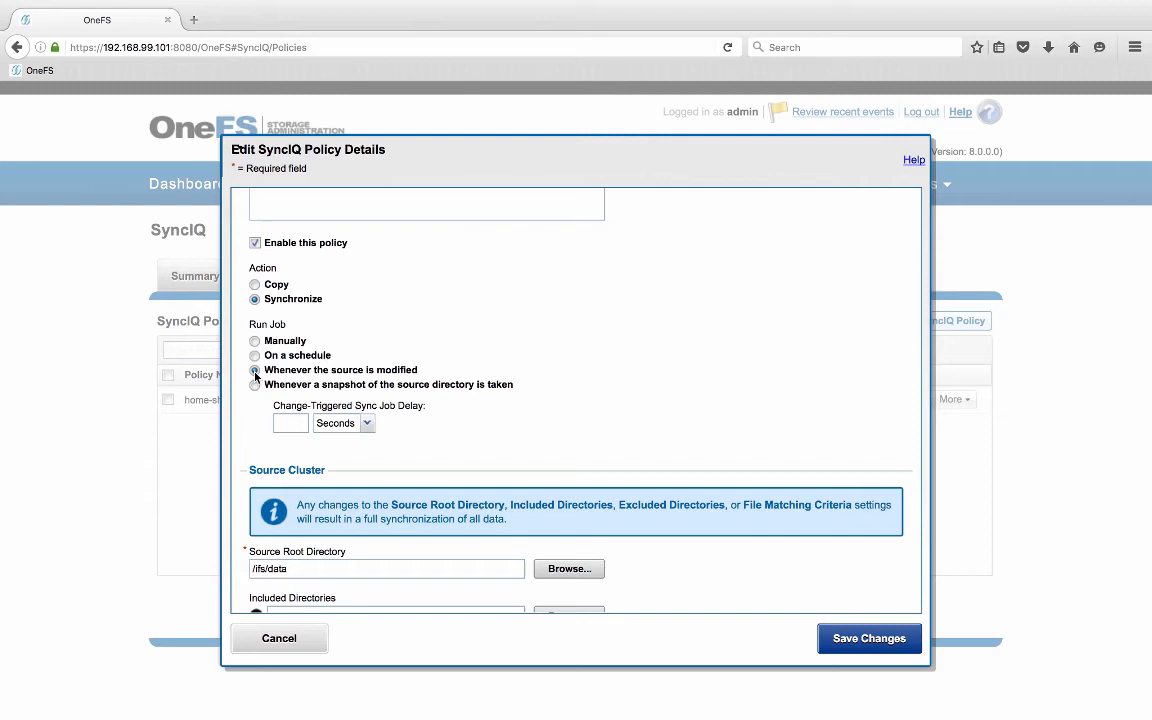
- Inspect the delay time units, then switch run job to whenever a source snapshot is taken
{"action": "left_click", "coordinate": [255, 370]}
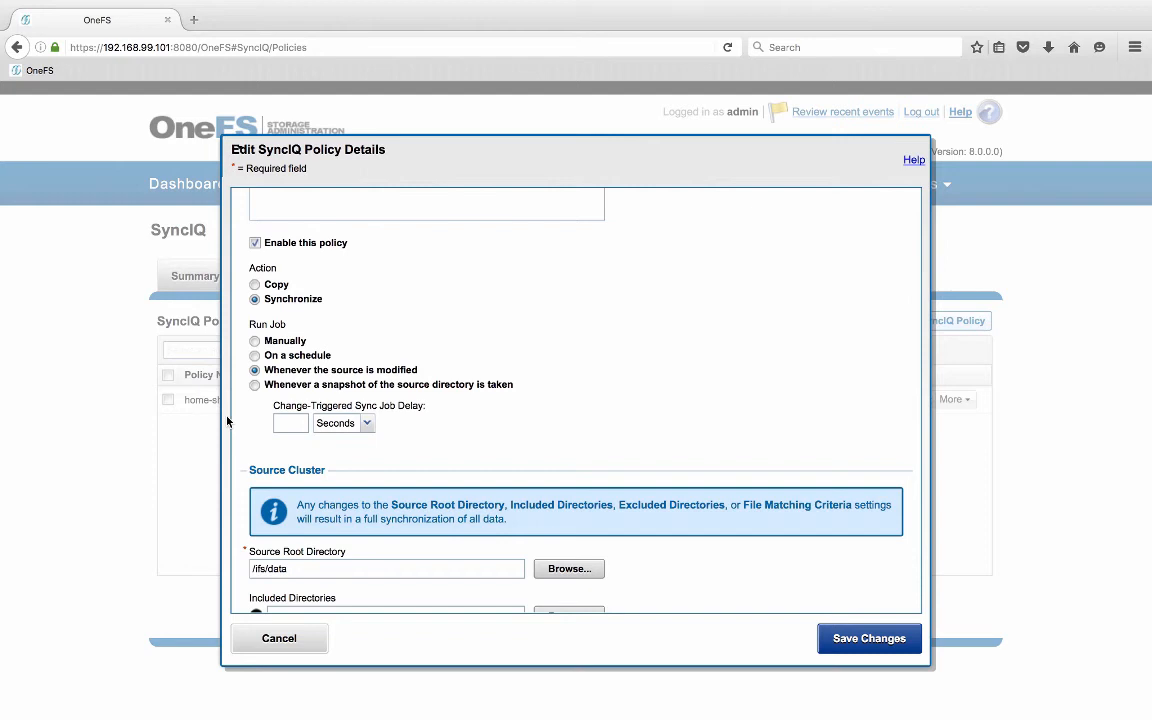
{"action": "left_click", "coordinate": [343, 422]}
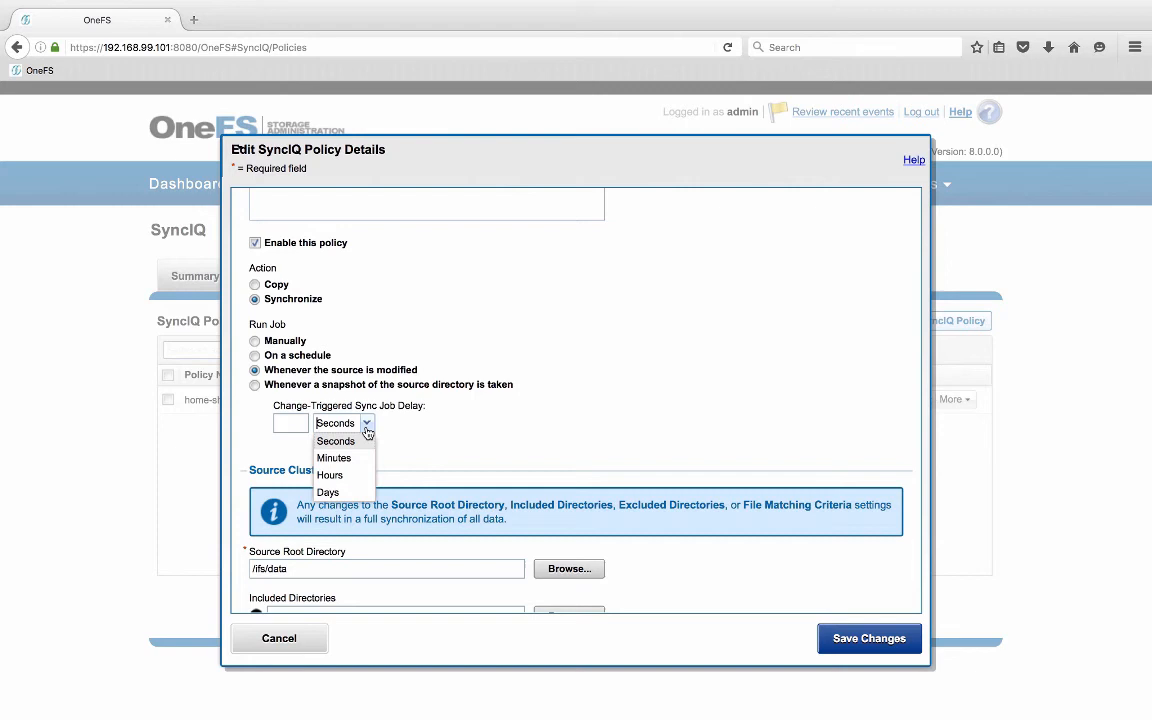
{"action": "left_click", "coordinate": [366, 422]}
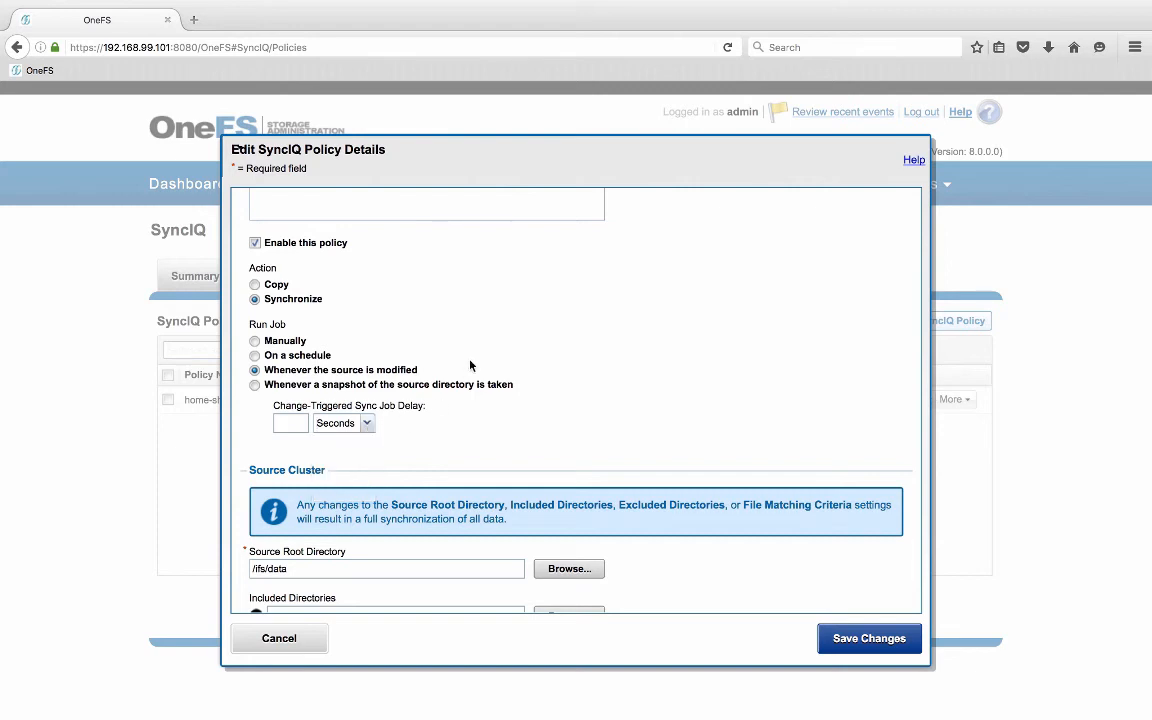
{"action": "left_click", "coordinate": [255, 385]}
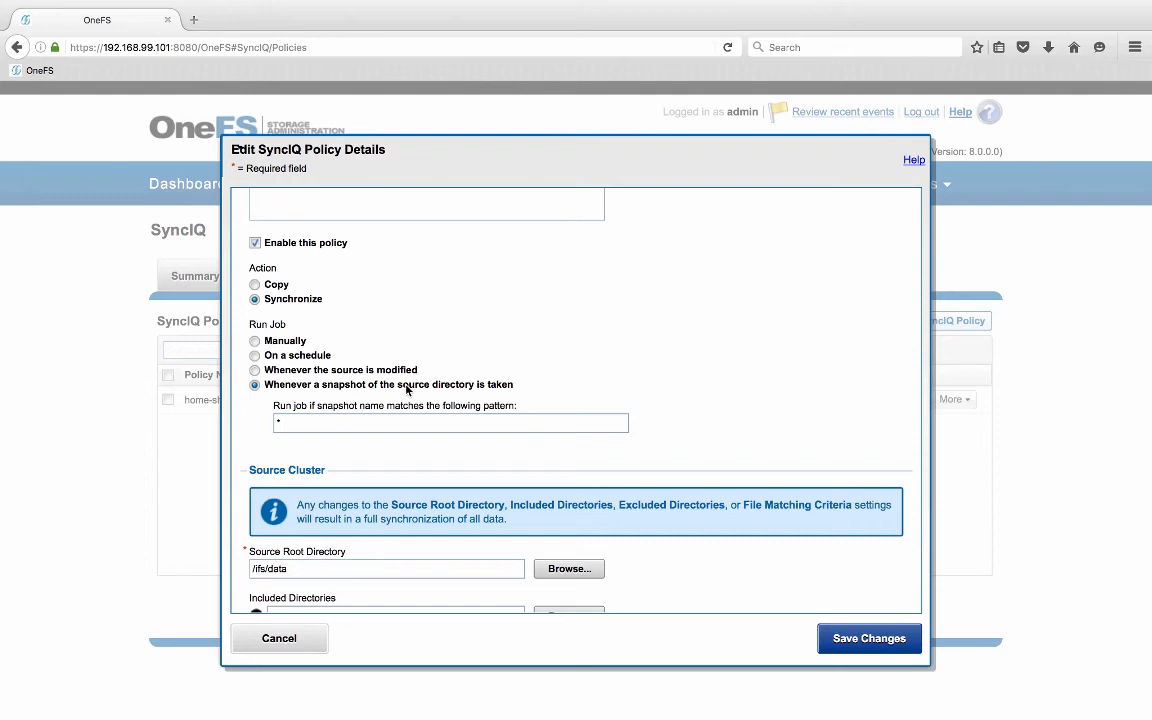
{"action": "scroll", "scroll_direction": "down", "scroll_amount": 3}
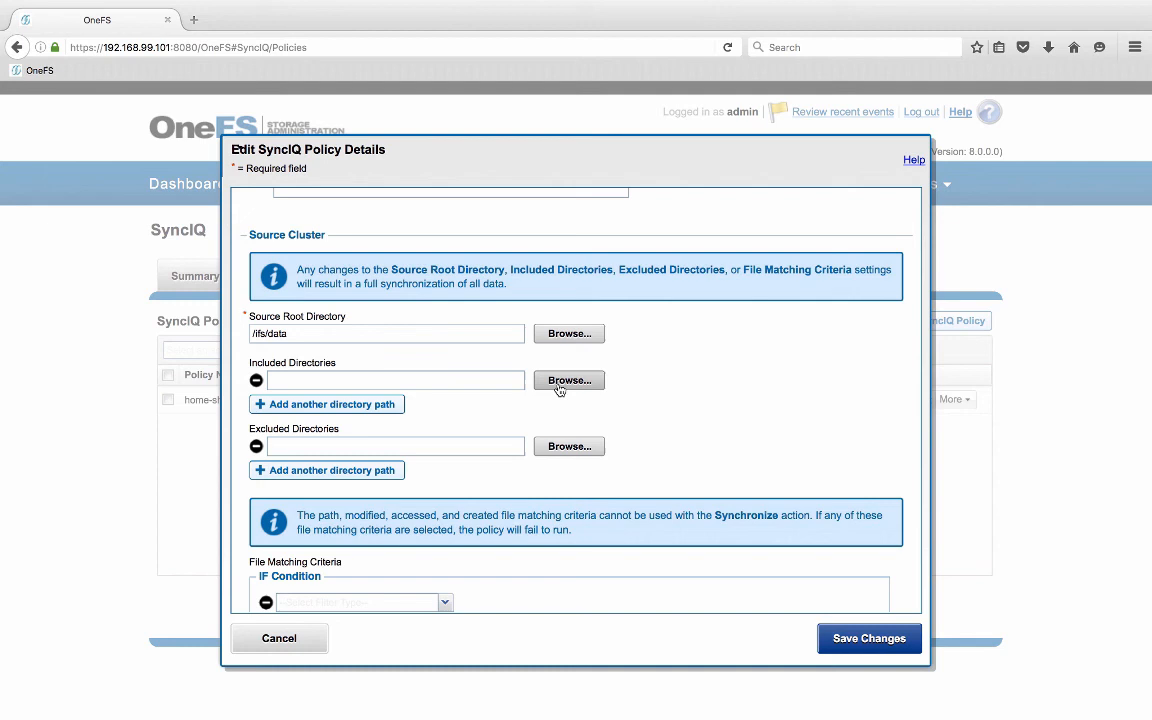
{"action": "left_click", "coordinate": [568, 380]}
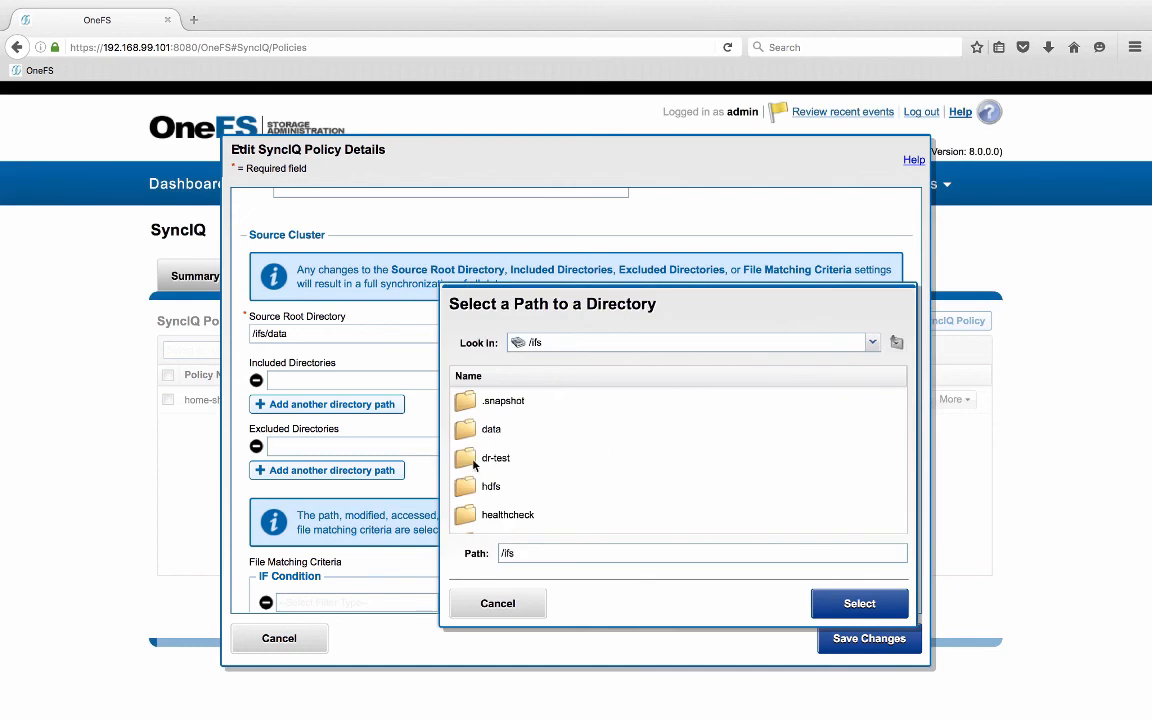
{"action": "double_click", "coordinate": [491, 429]}
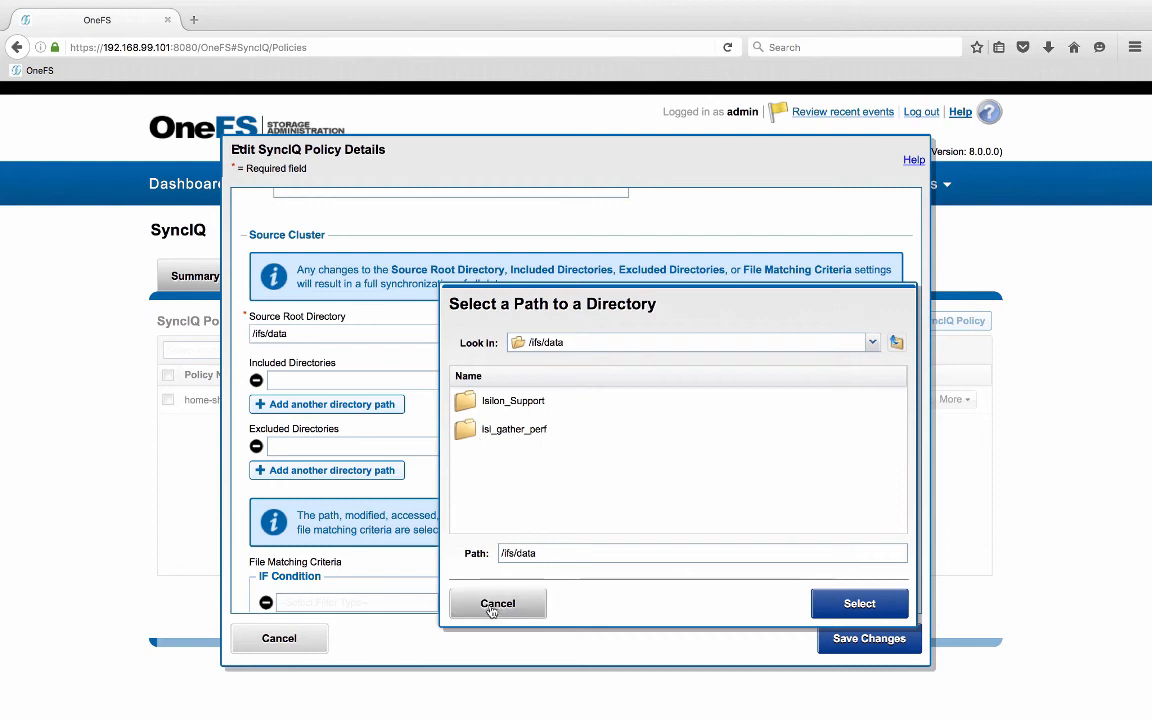
{"action": "left_click", "coordinate": [497, 603]}
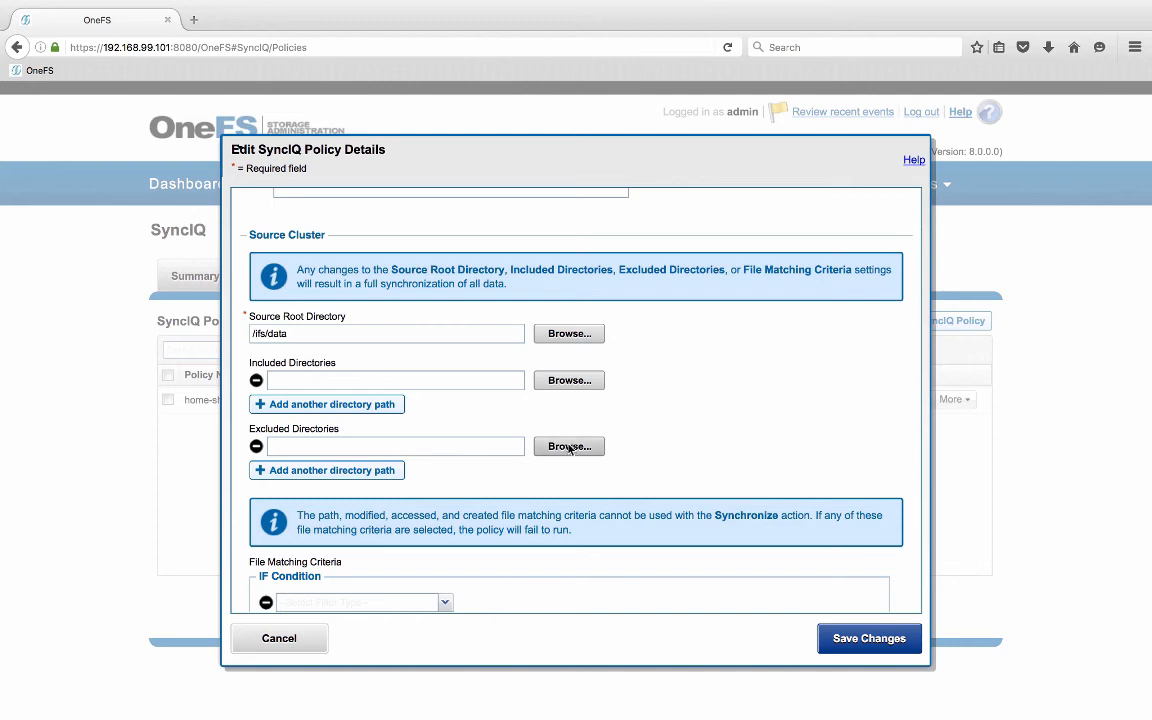
{"action": "left_click", "coordinate": [568, 446]}
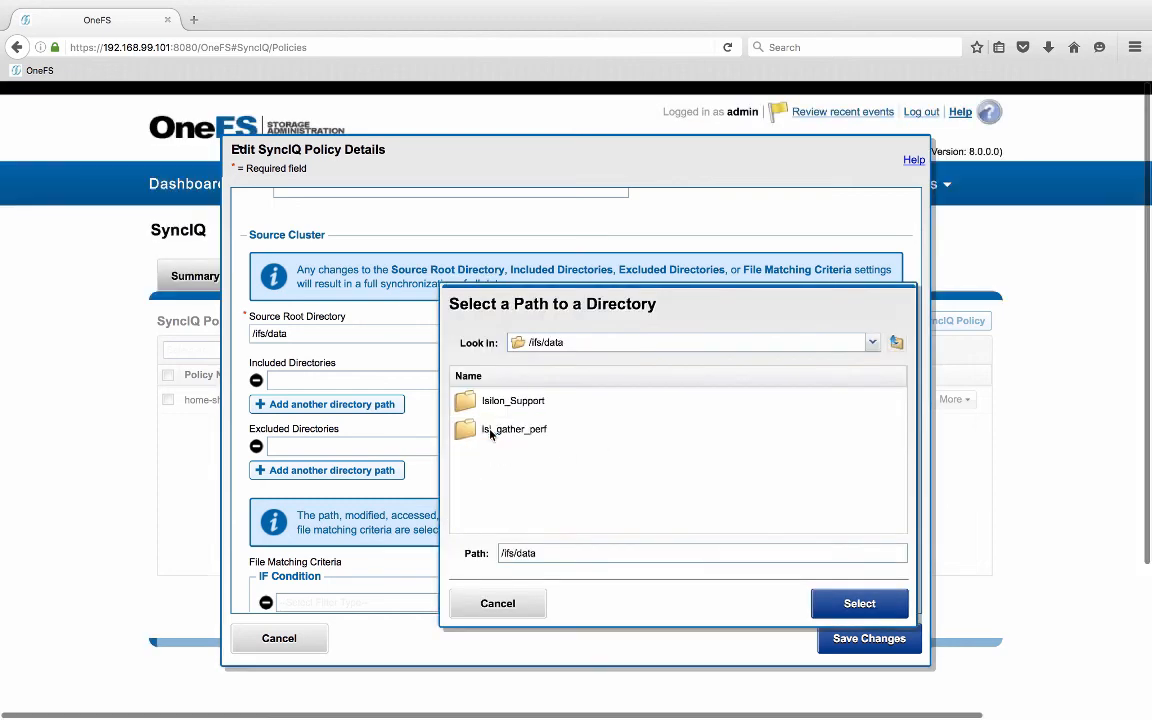
{"action": "mouse_move", "coordinate": [648, 453]}
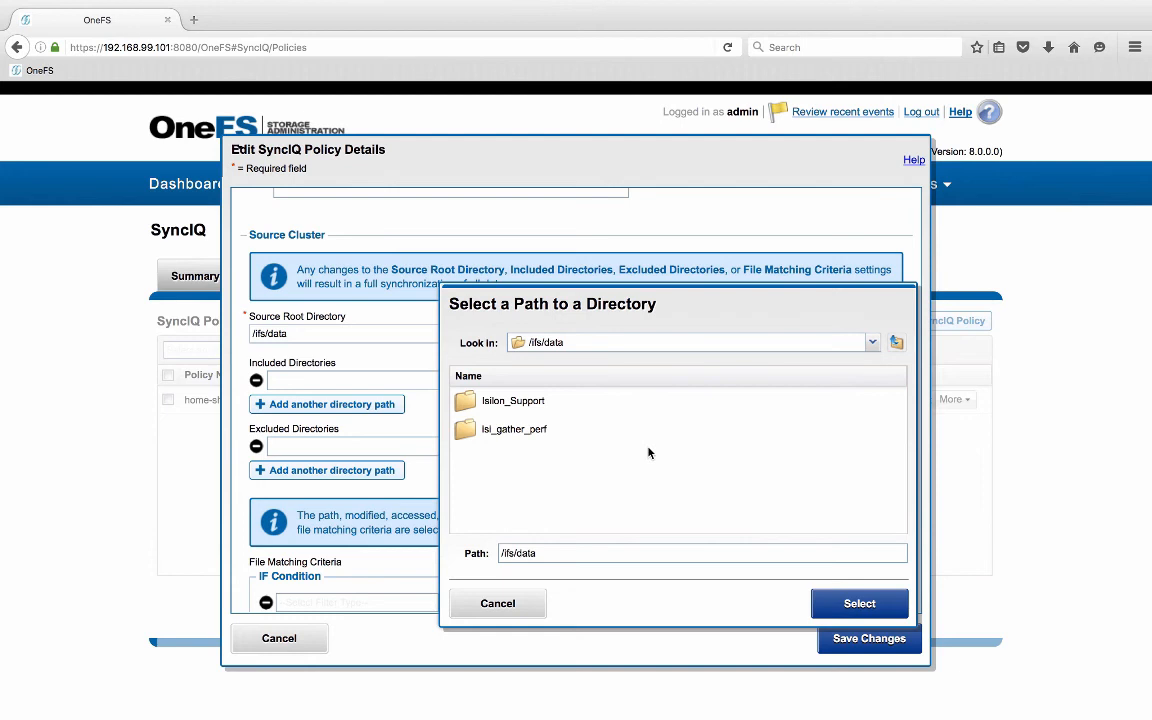
{"action": "left_click", "coordinate": [497, 603]}
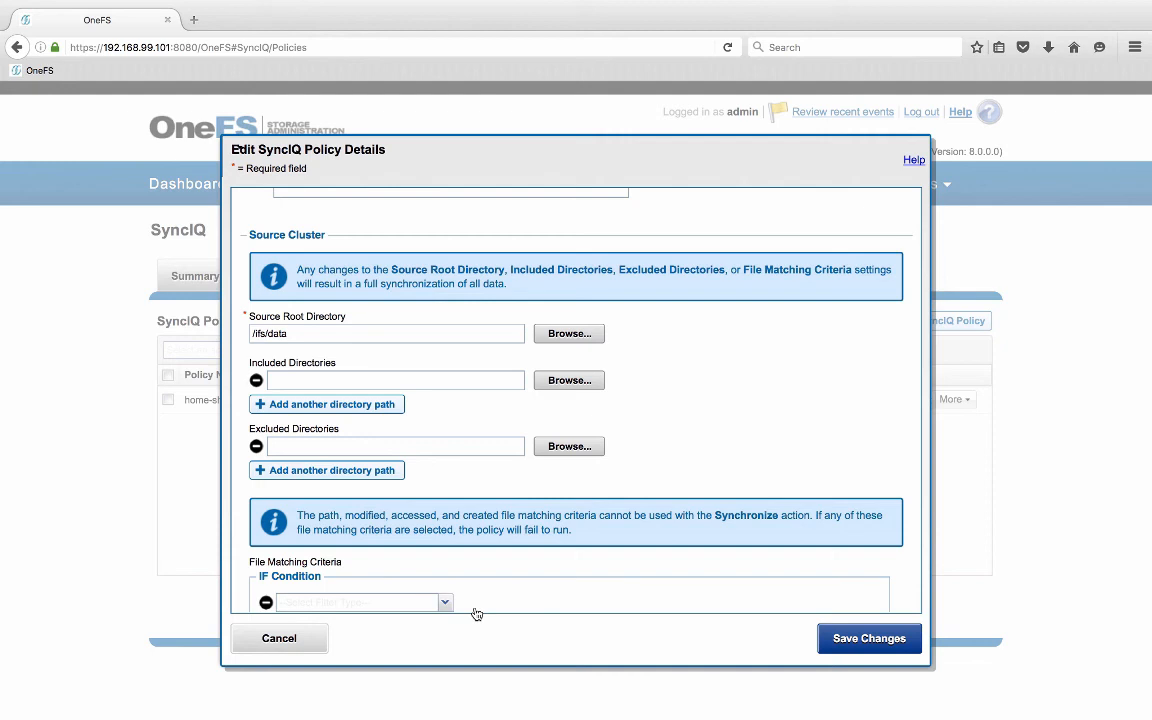
{"action": "scroll", "scroll_direction": "down", "scroll_amount": 3}
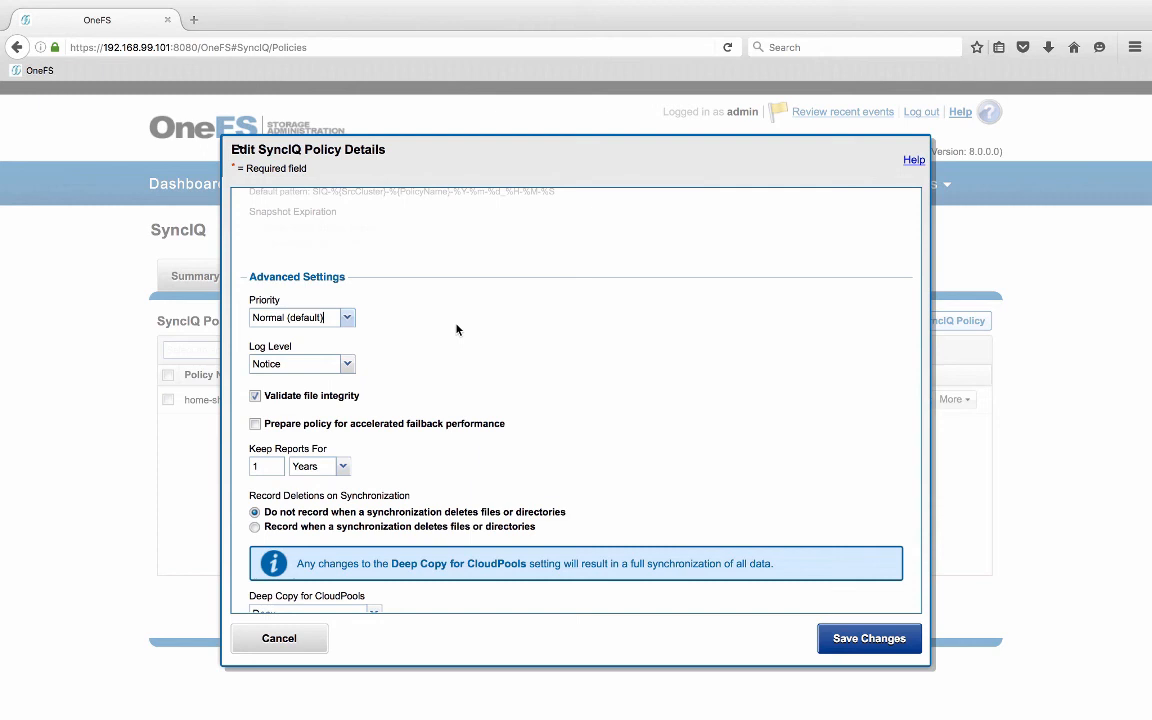
{"action": "mouse_move", "coordinate": [442, 328]}
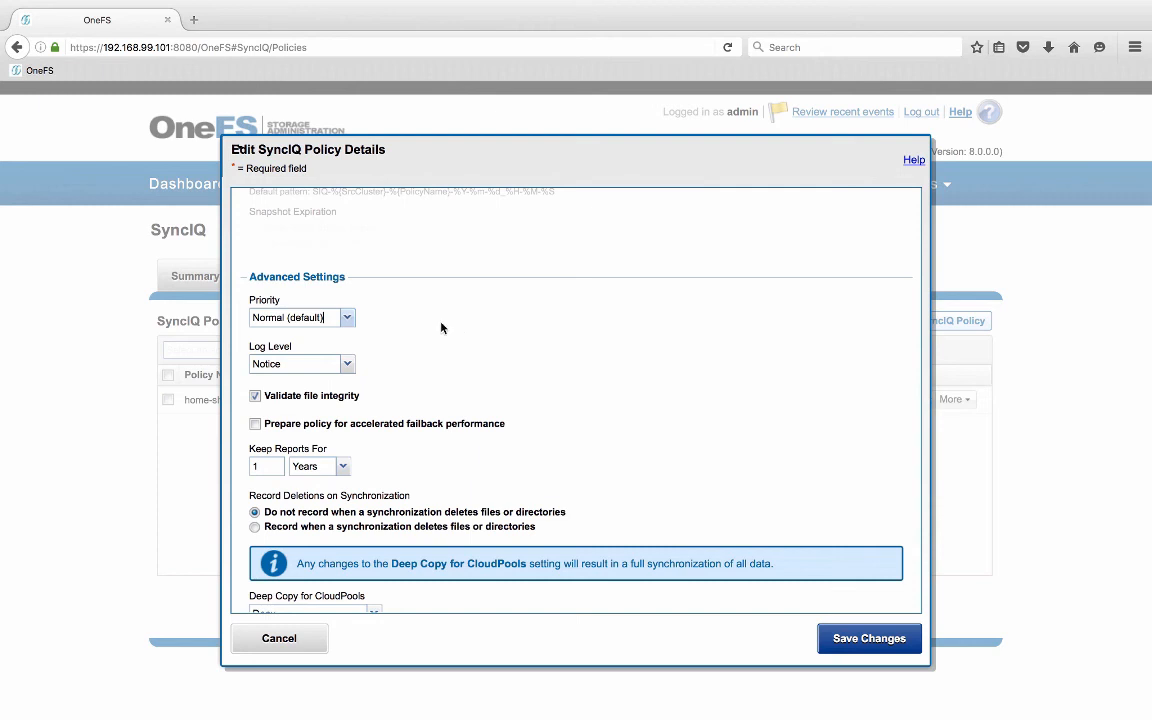
- Browse Advanced Settings, discard the edits, and close the home-shares policy details
{"action": "left_click", "coordinate": [347, 317]}
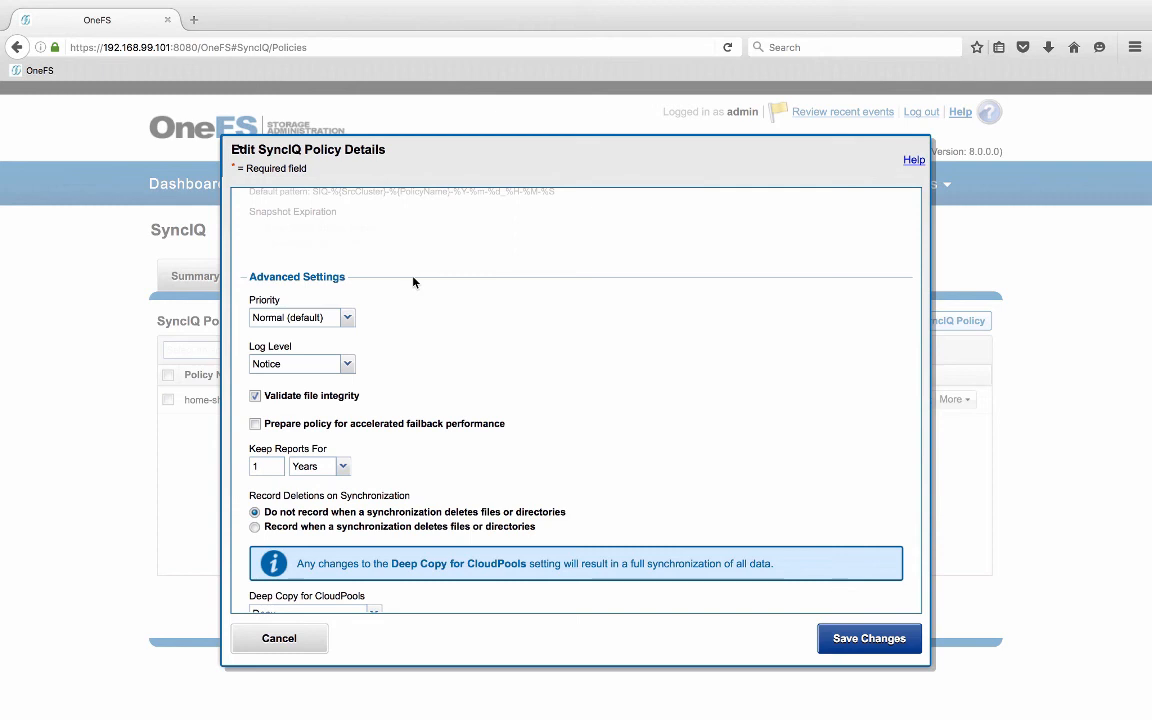
{"action": "scroll", "scroll_direction": "down", "scroll_amount": 3}
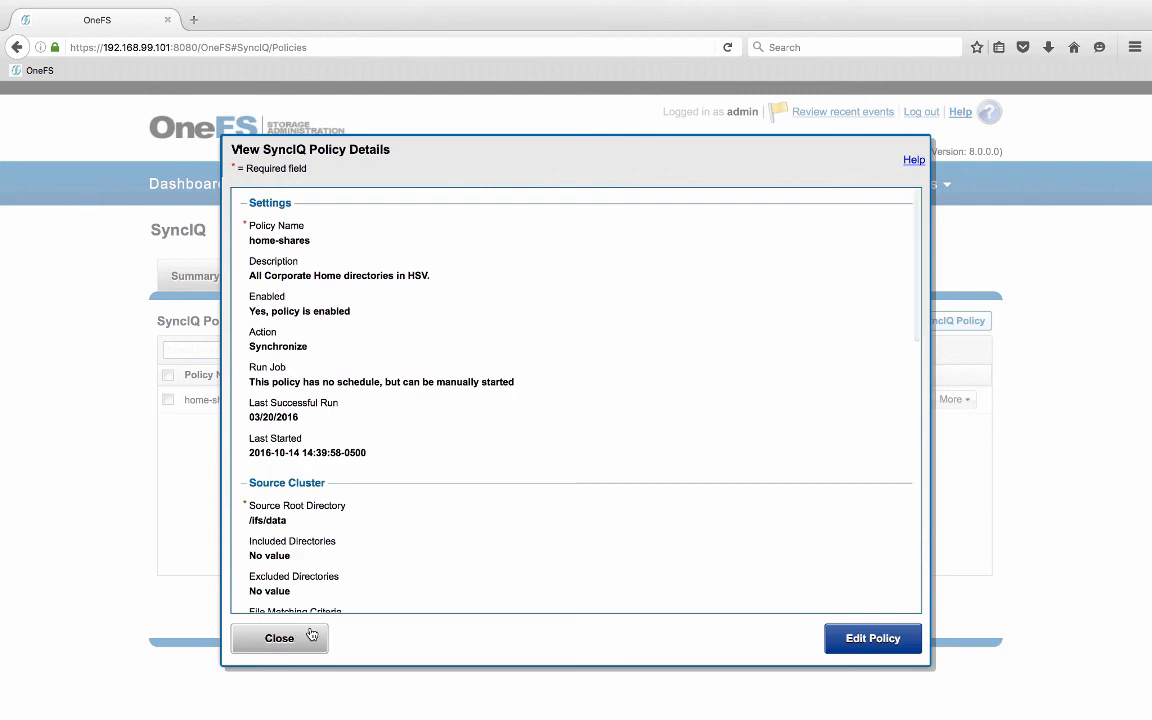
{"action": "left_click", "coordinate": [279, 638]}
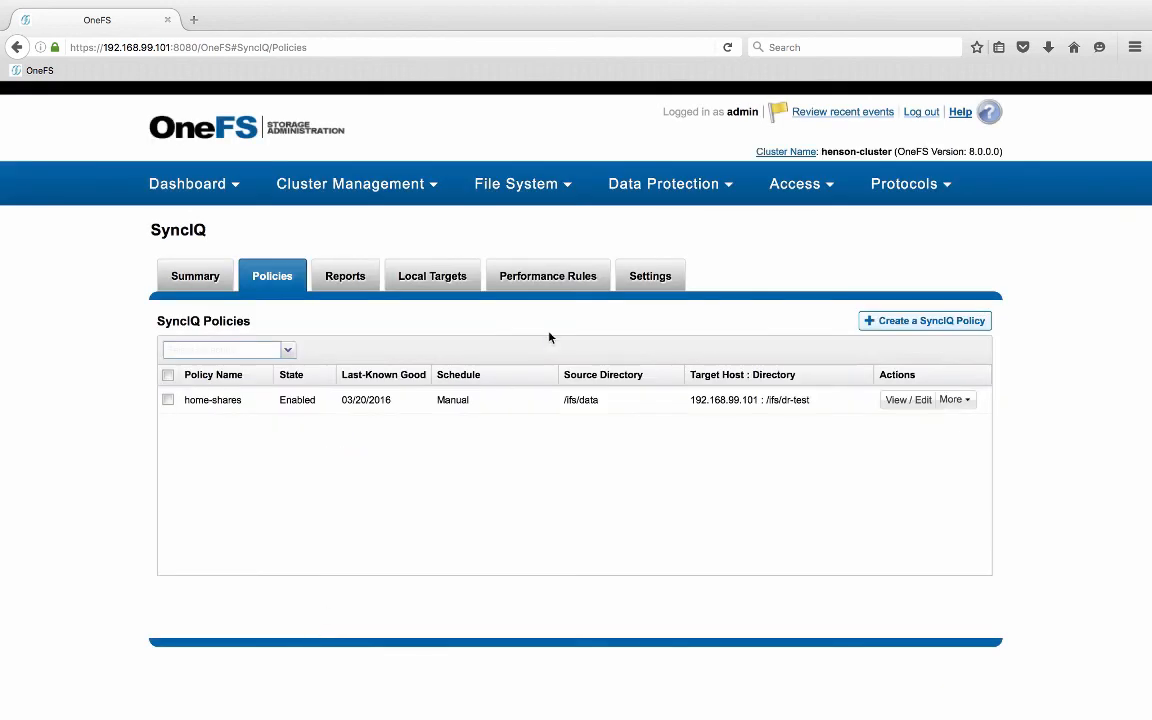
{"action": "mouse_move", "coordinate": [547, 275]}
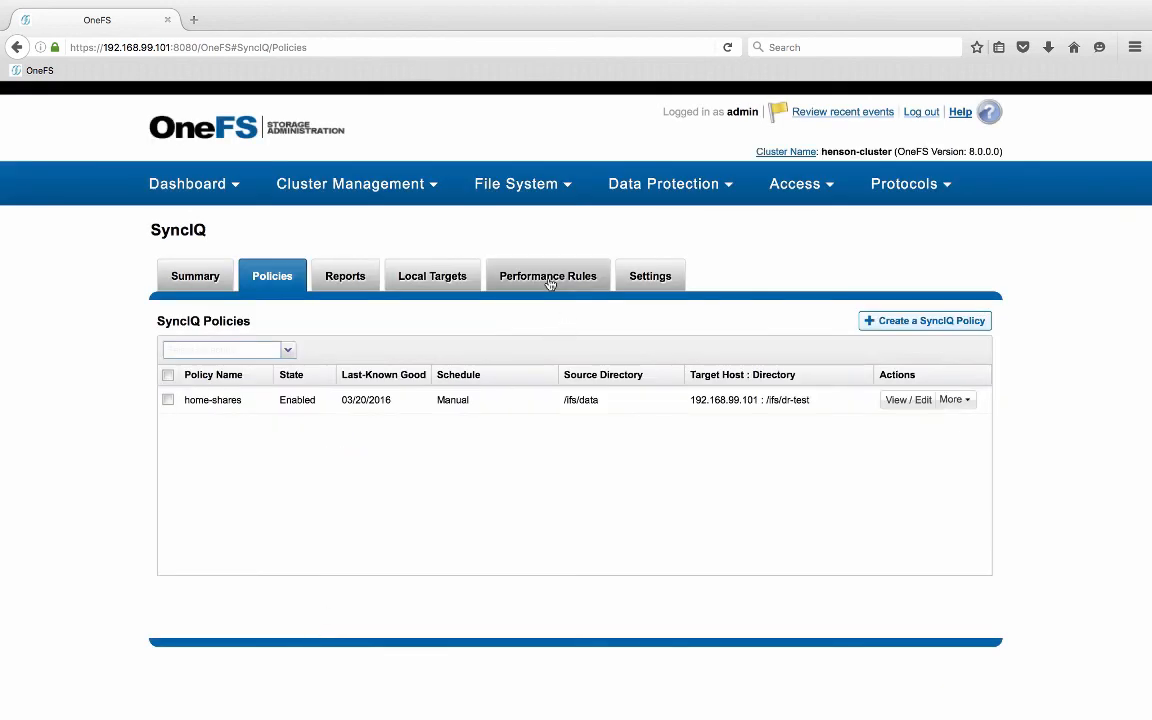
- Show the SyncIQ Performance Rules page, which has no rules yet
{"action": "left_click", "coordinate": [547, 275]}
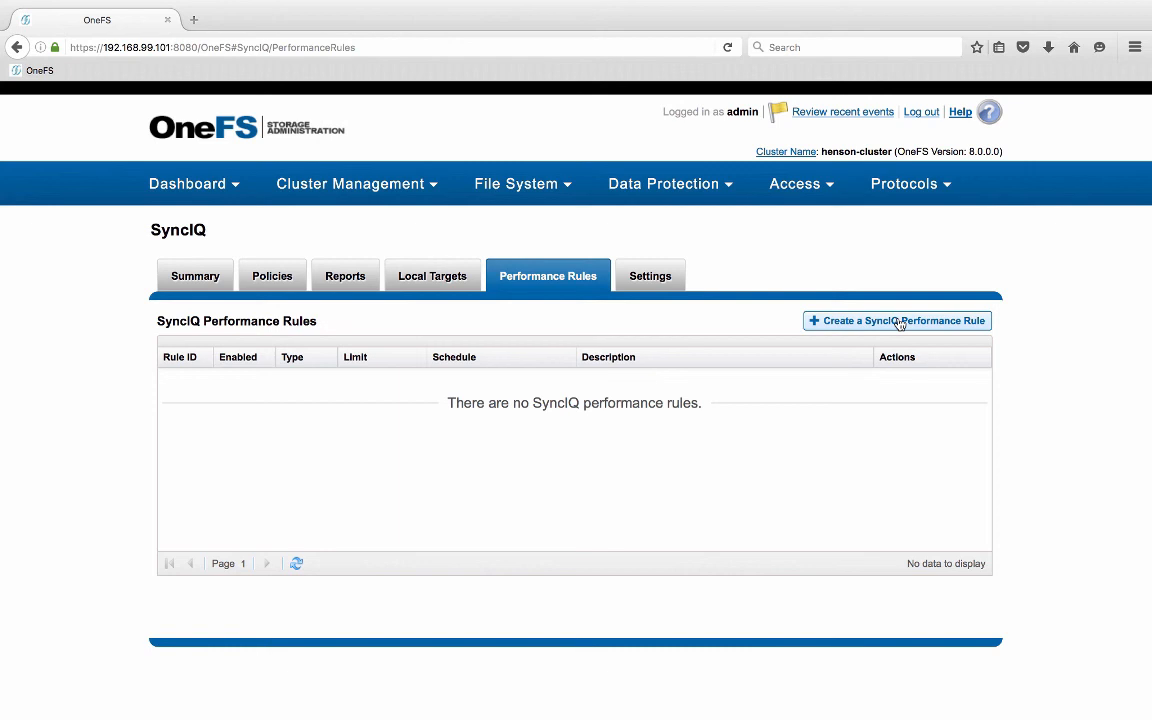
- Open the new performance rule form with its 10000 kb/s all-week default
{"action": "left_click", "coordinate": [896, 320]}
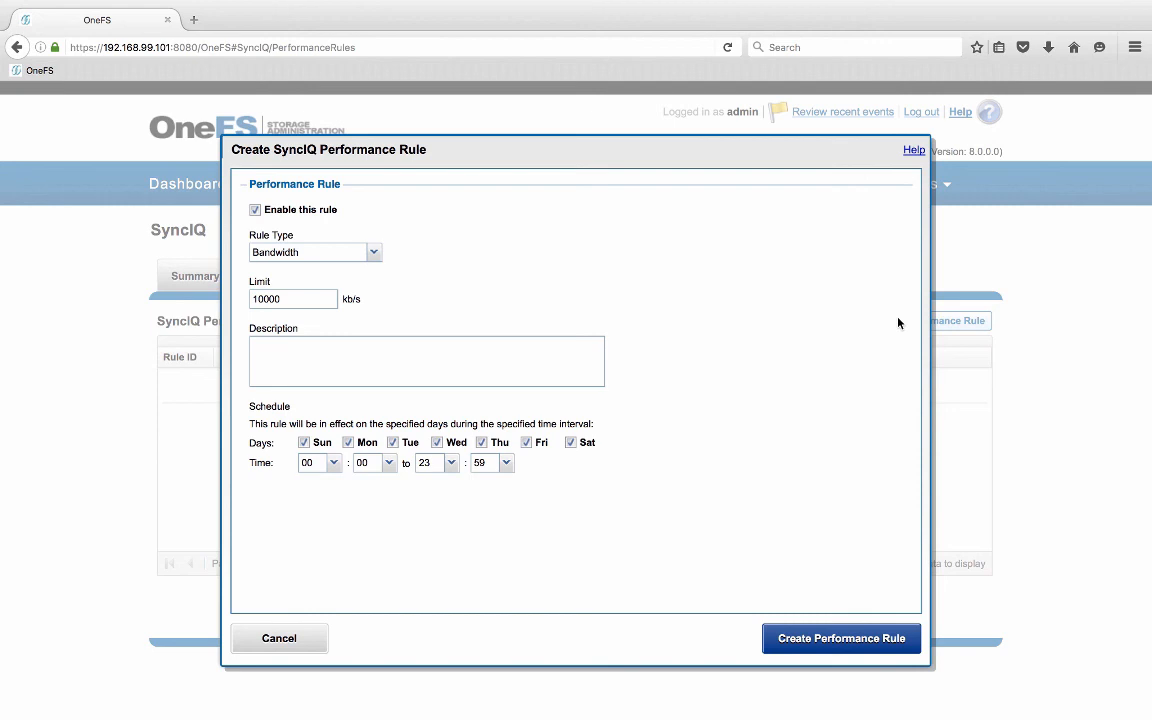
{"action": "left_click_drag", "start_coordinate": [225, 390], "coordinate": [620, 530]}
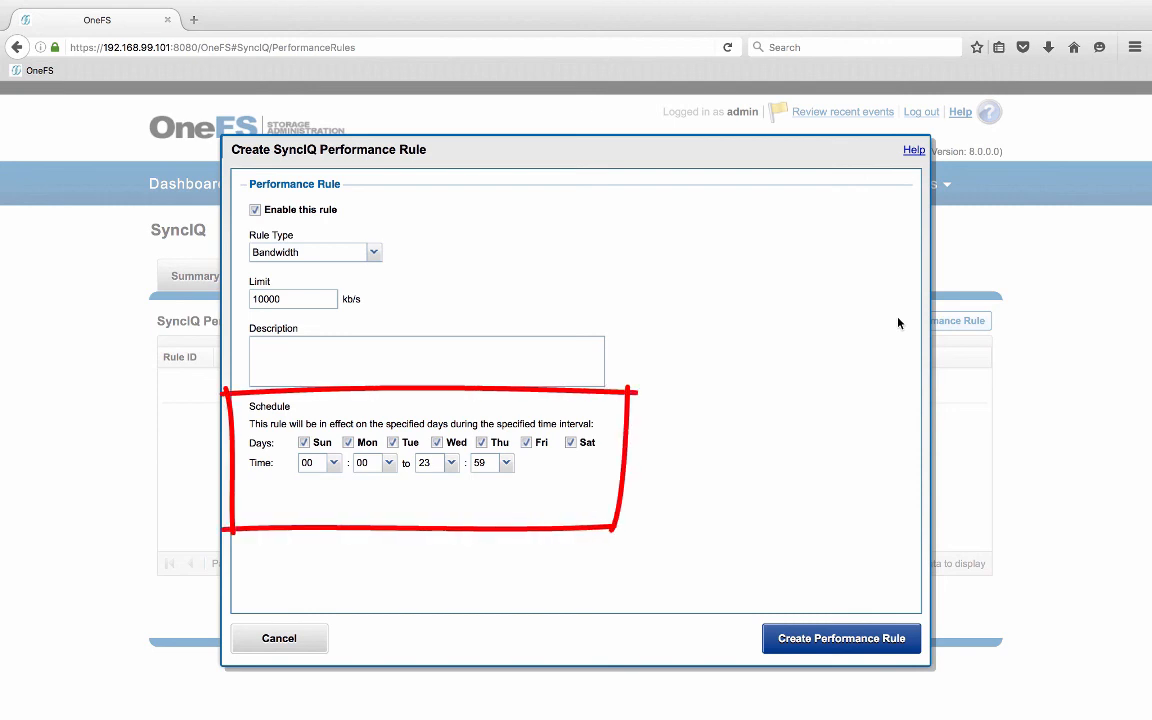